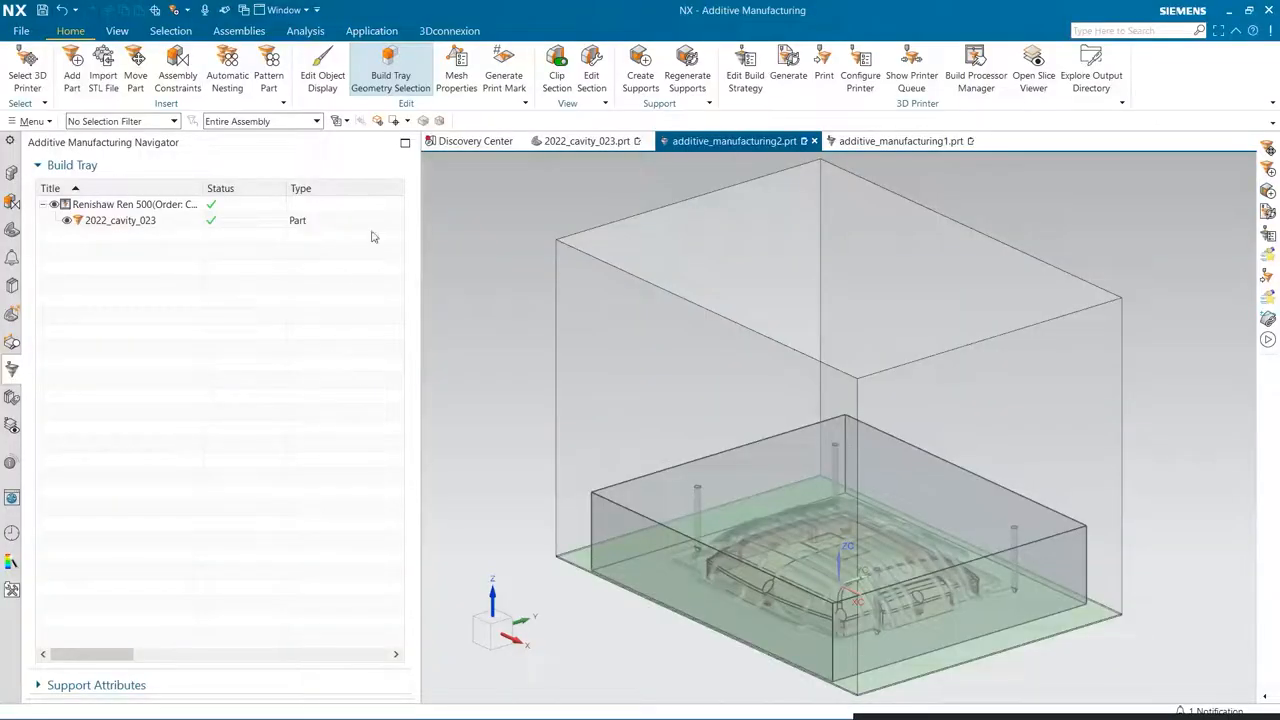
# Step: Launch Move Part for the 2022_cavity_023 part on the Renishaw Ren 500 tray
pyautogui.click(135, 70)
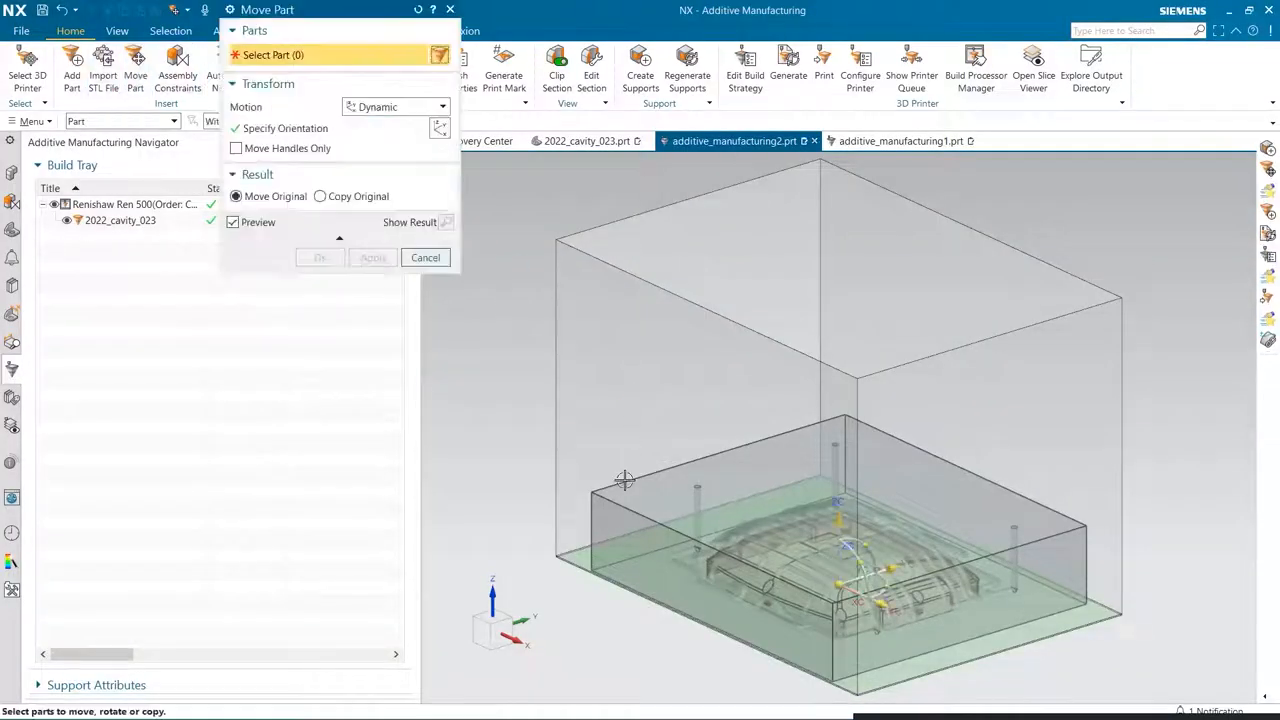